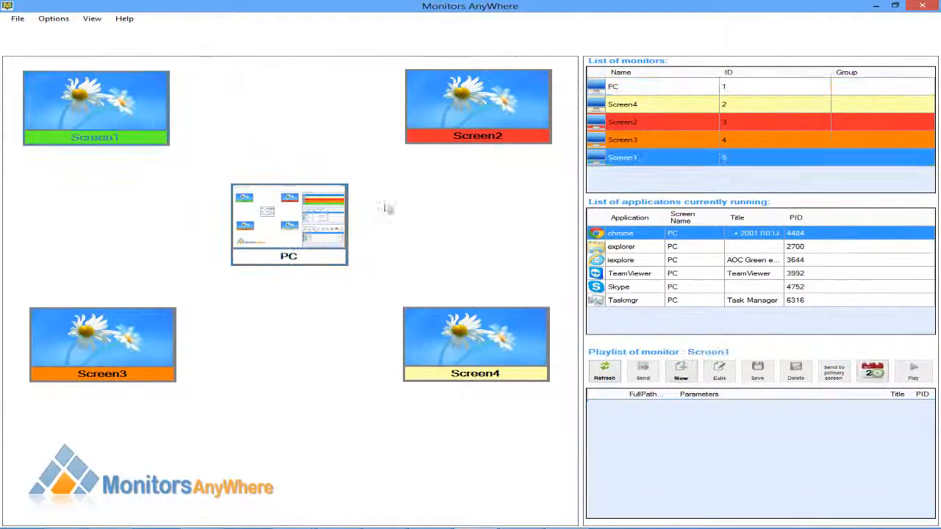
Add the Monday 8-12 presentation as a new item in Screen1's playlist.
click(679, 370)
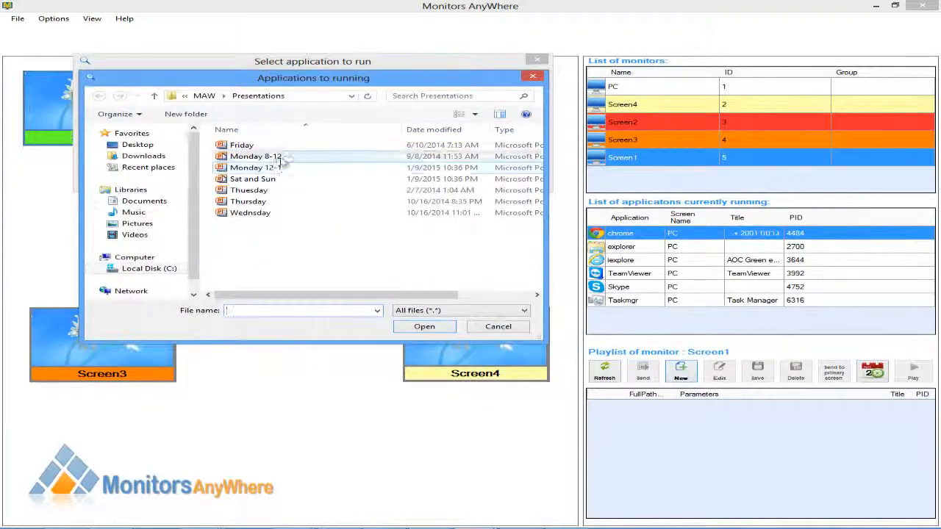
double_click(256, 156)
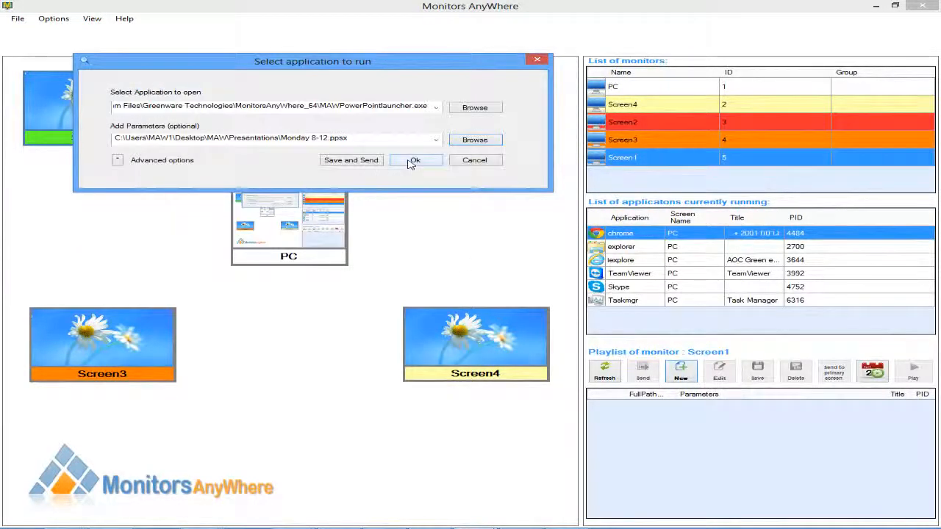
click(415, 159)
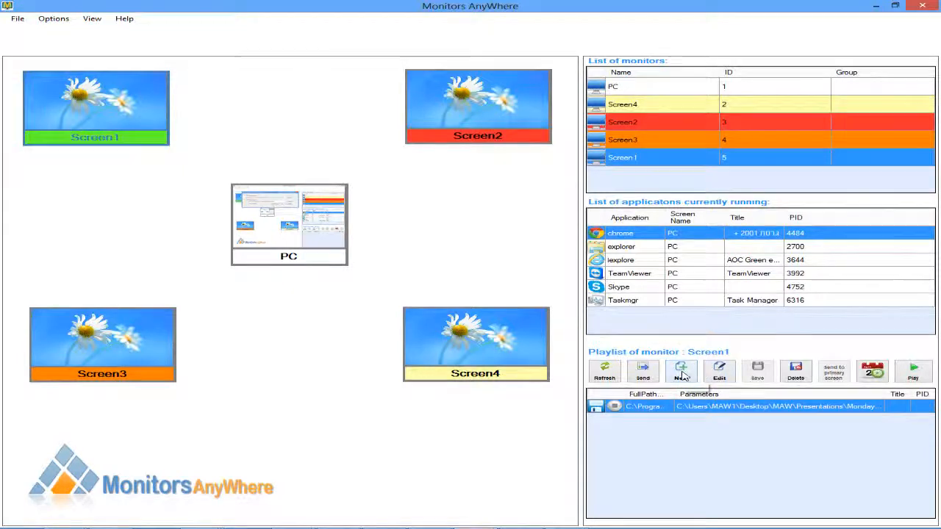
Add a PowerPointLauncher item with the Monday 12-17 presentation file as its parameter.
click(680, 370)
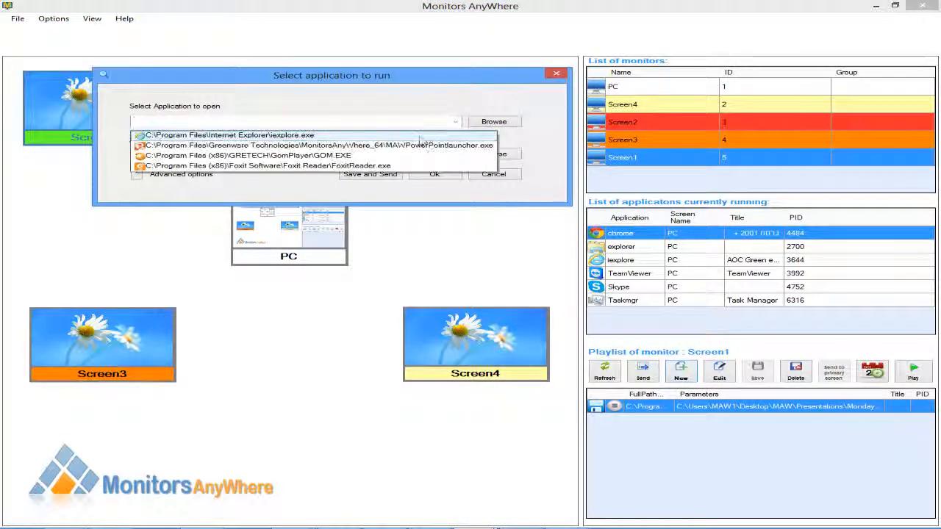
click(319, 146)
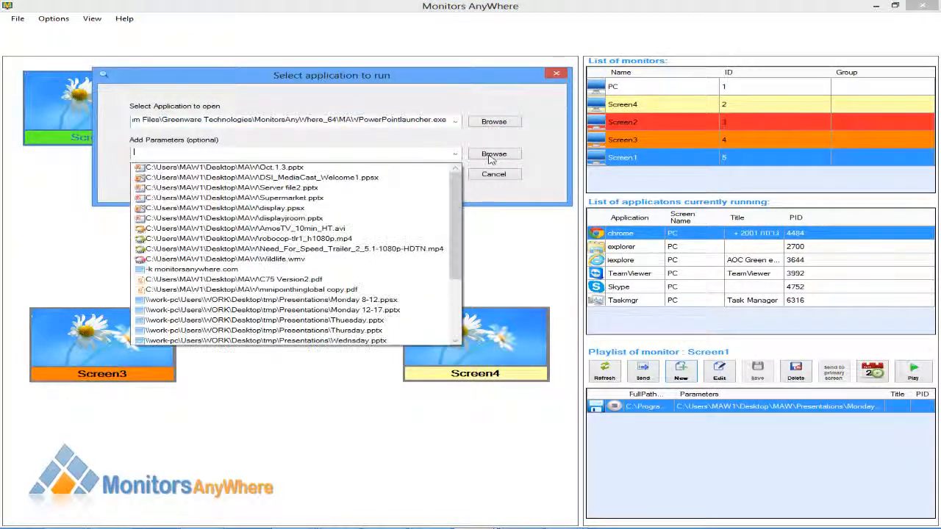
click(494, 154)
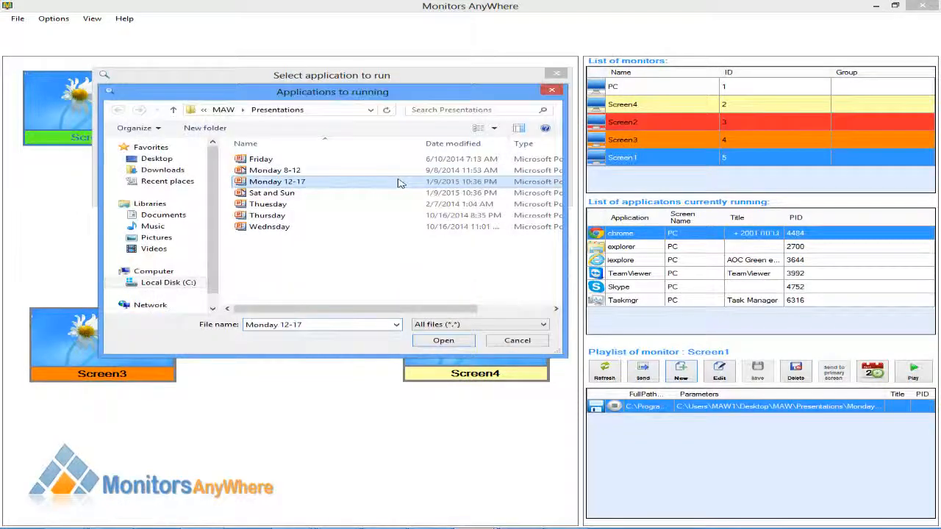
click(444, 339)
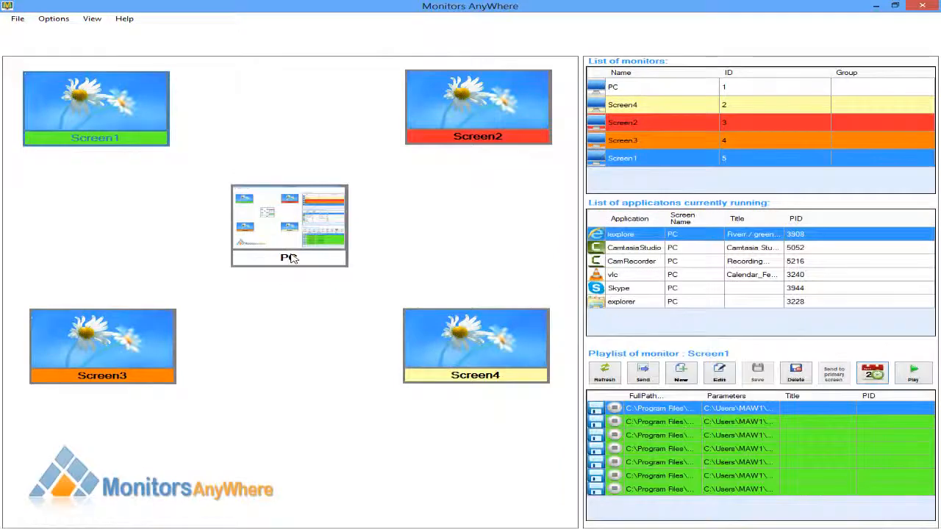
mouse_move(873, 373)
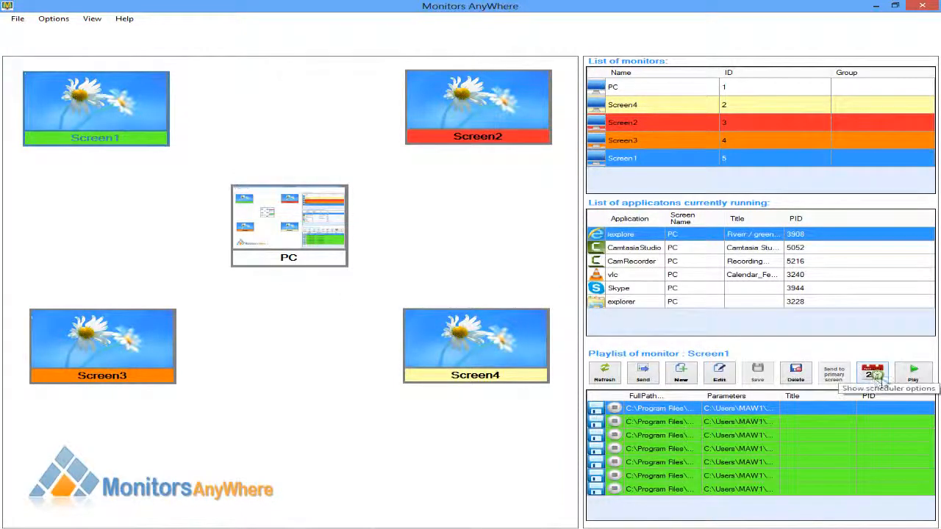
Switch Screen1's scheduling options to Use Calendar.
click(872, 374)
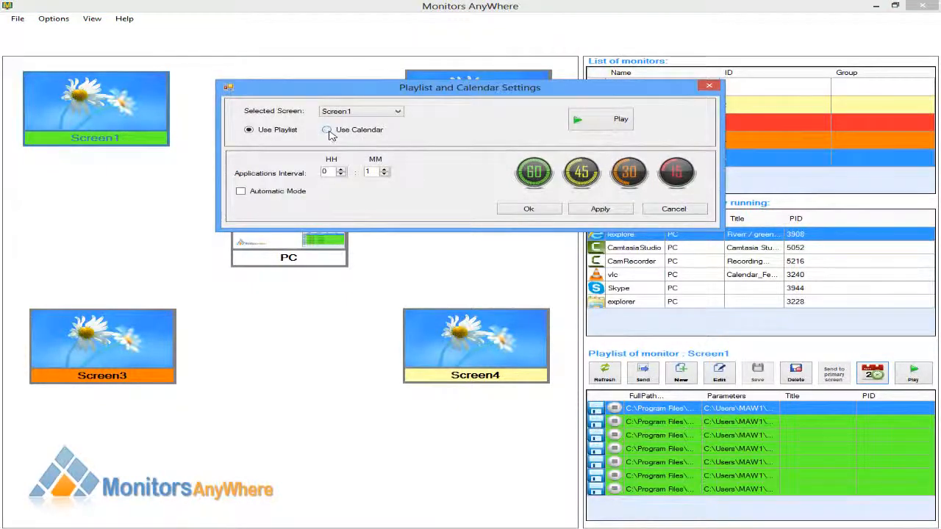
click(327, 129)
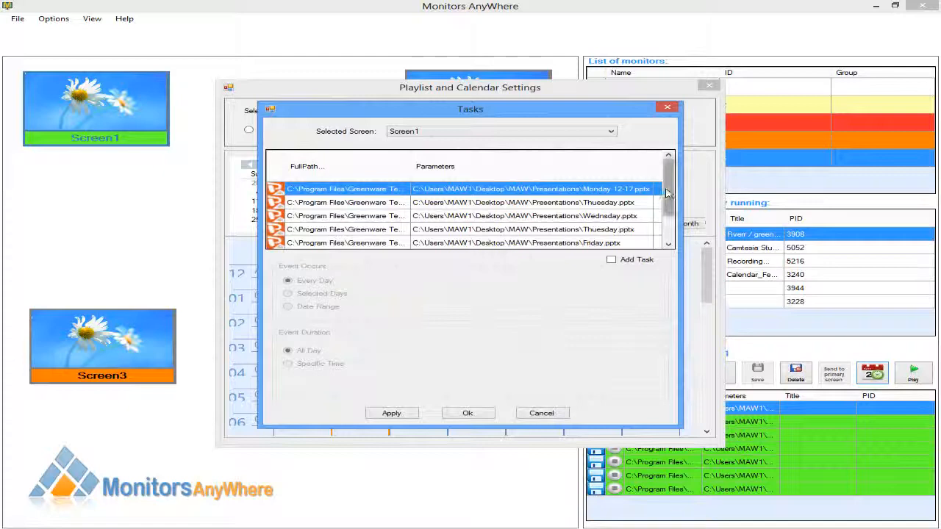
Make Monday 8-12.ppsx a task occurring on Selected Days, Monday only, and apply it.
scroll(down, 3)
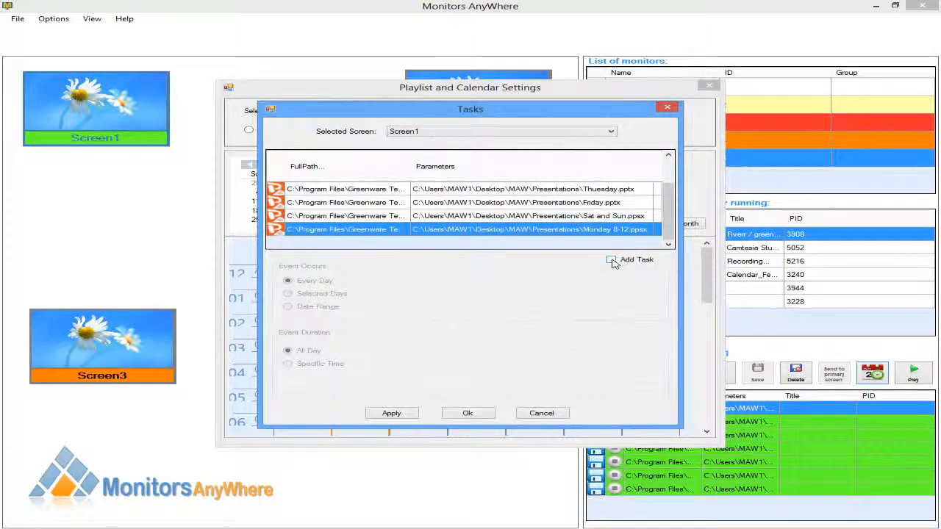
click(612, 259)
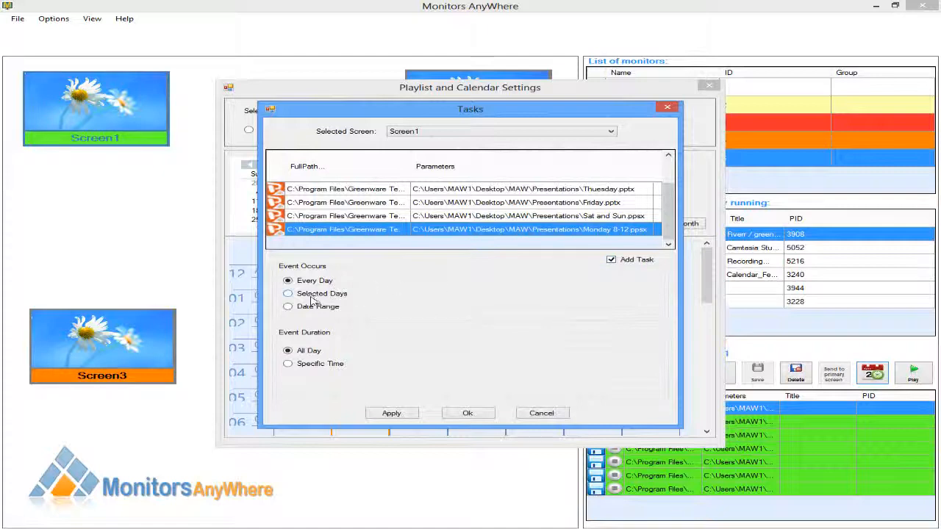
click(288, 294)
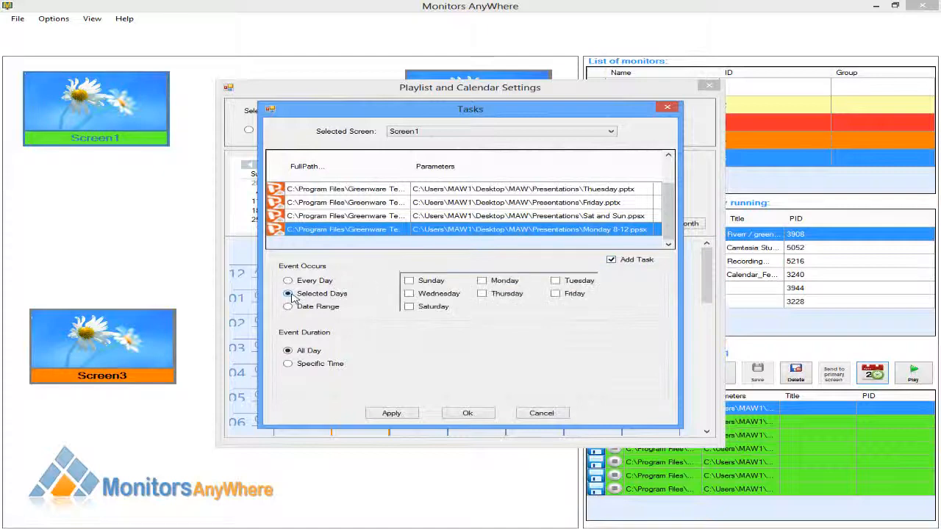
click(482, 279)
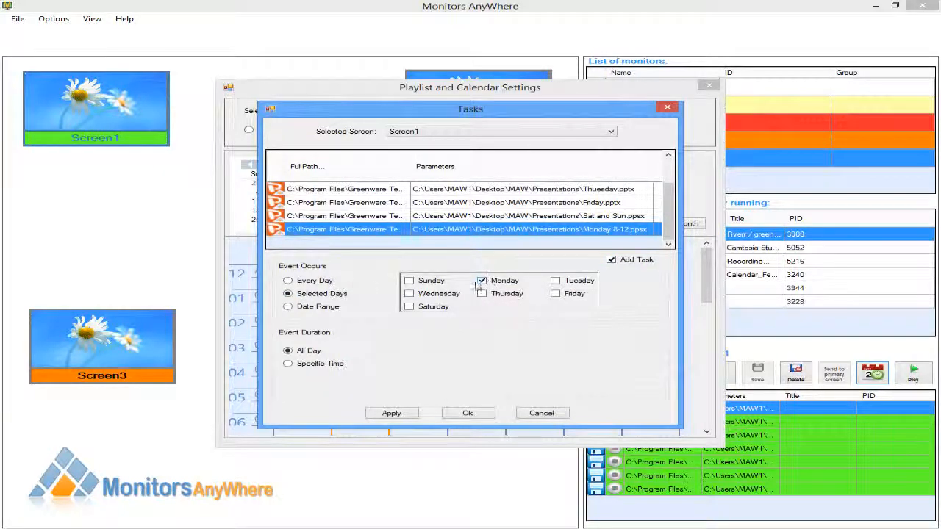
click(391, 411)
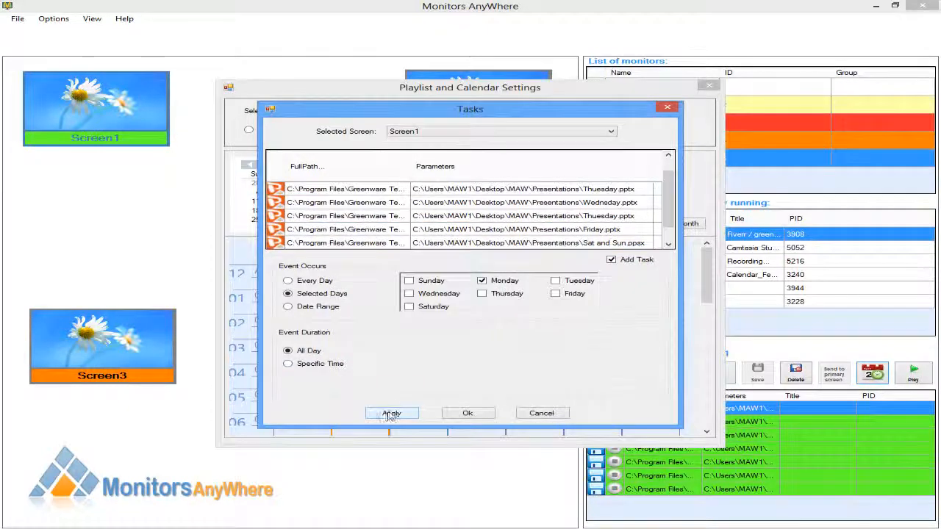
Give the task a specific time from 08:00 with exact end 12:00 and save the tasks.
click(288, 363)
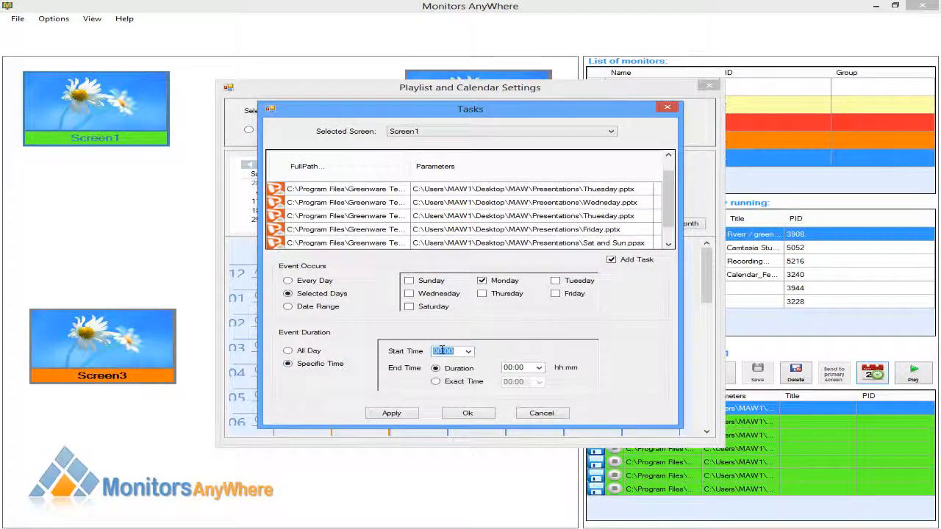
text(08:00)
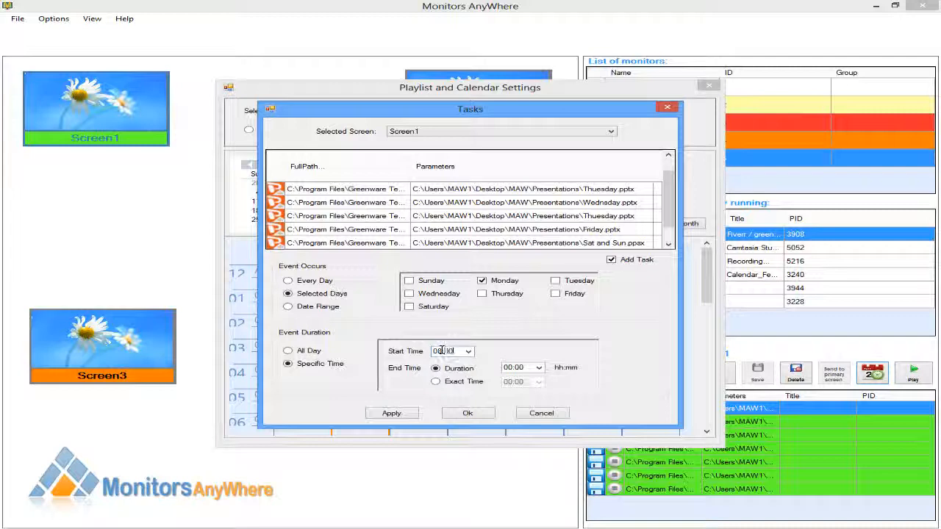
click(435, 382)
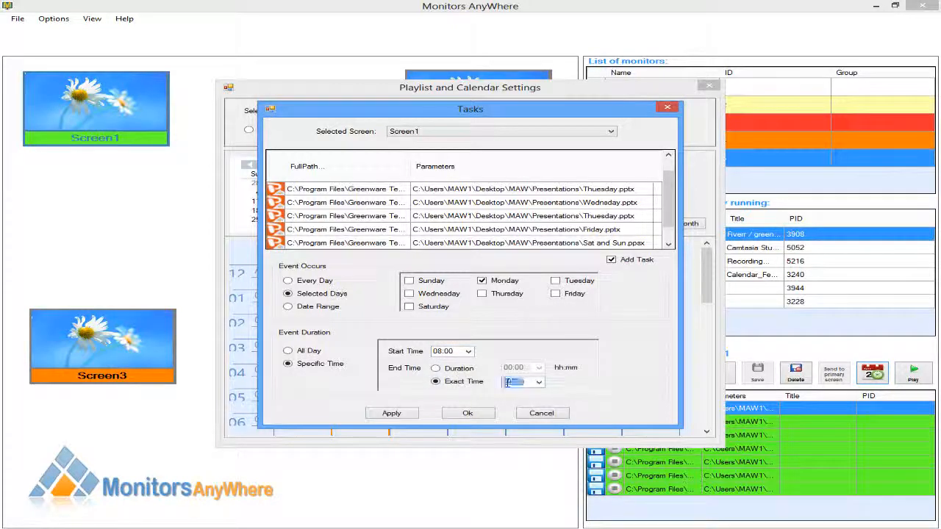
text(12:00)
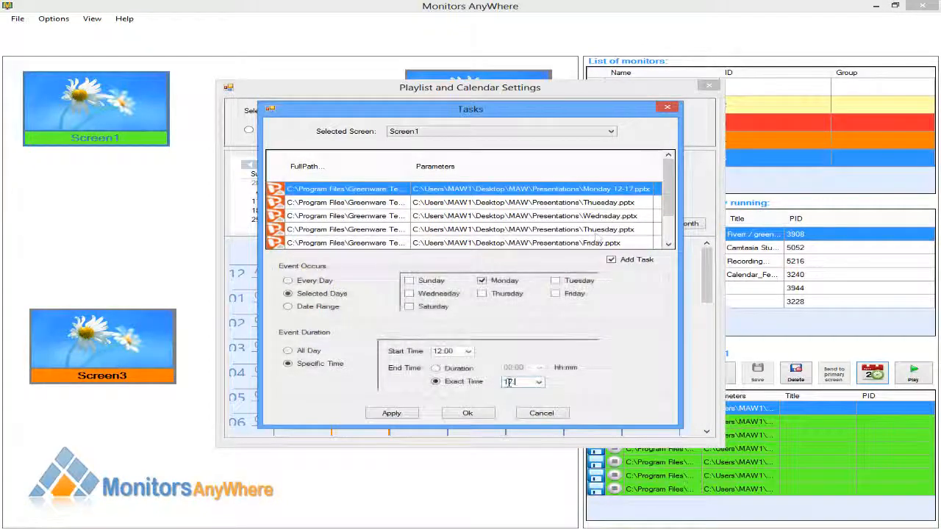
click(390, 411)
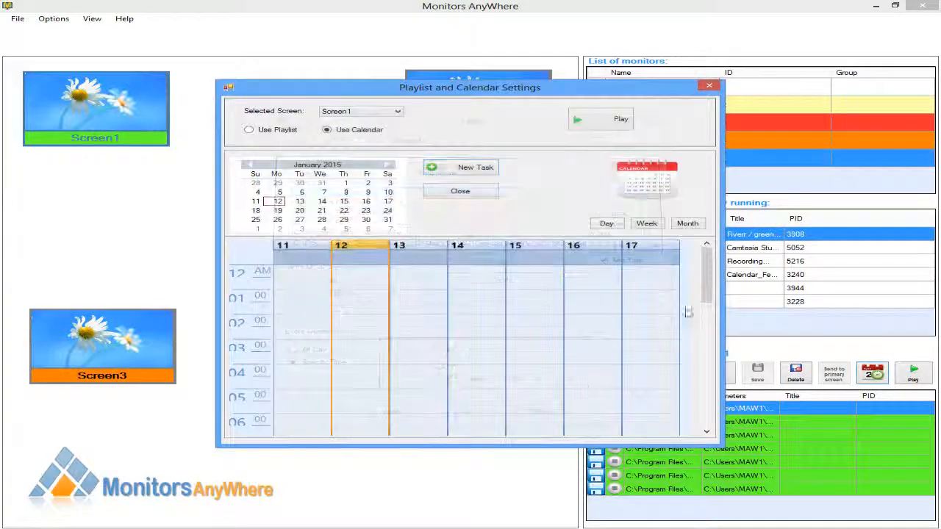
Review the Monday tasks in the calendar day view and start playing Screen1's schedule.
scroll(down, 3)
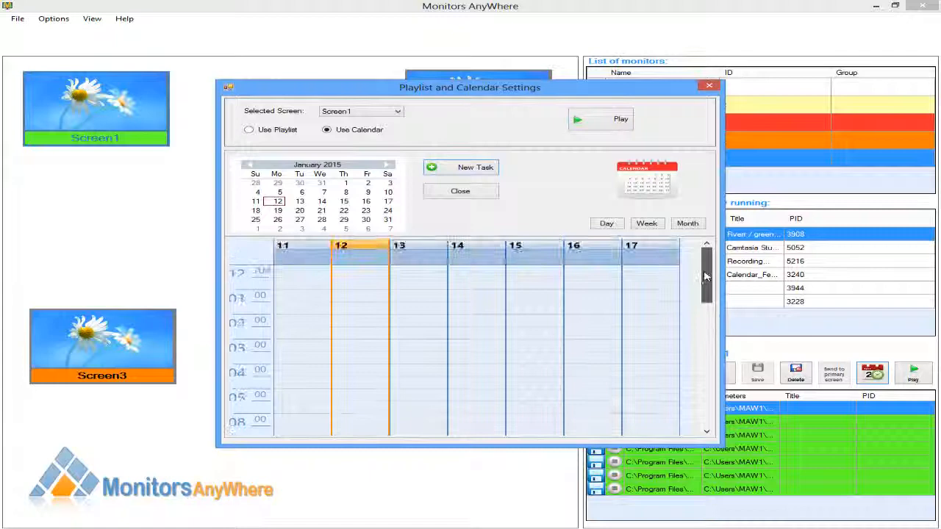
scroll(down, 3)
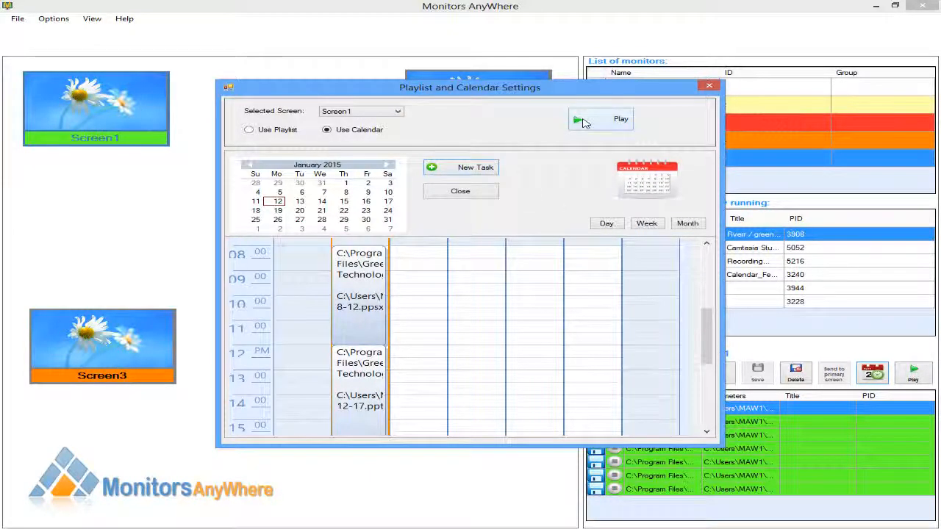
click(600, 118)
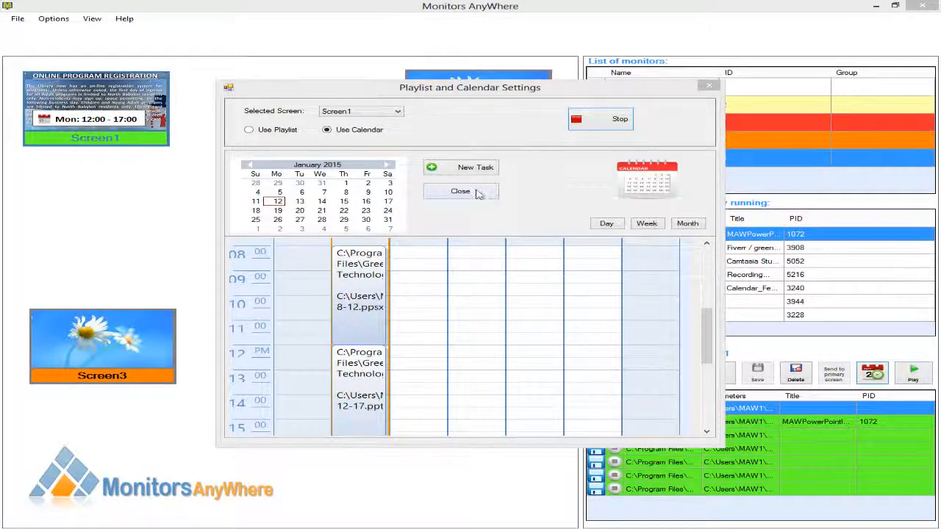
Close the calendar settings and start playback on Screen2, Screen3 and Screen4.
click(460, 191)
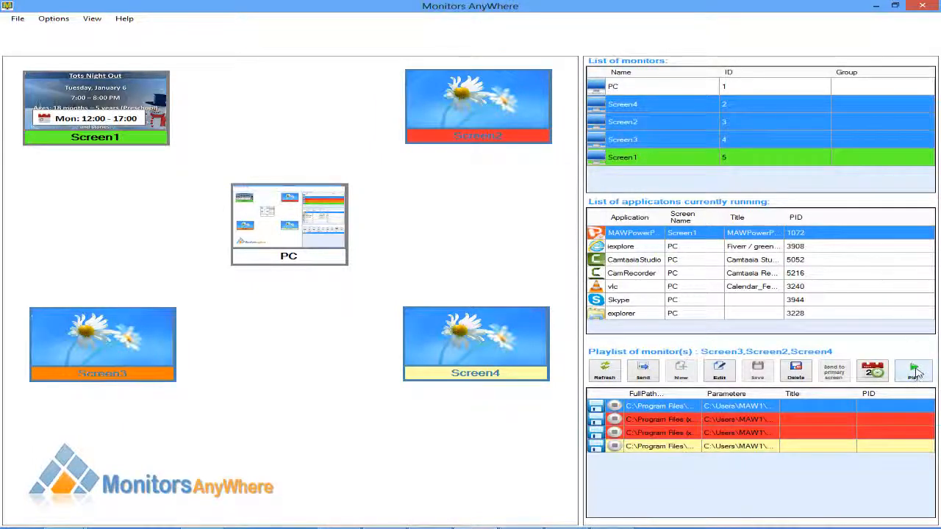
click(913, 370)
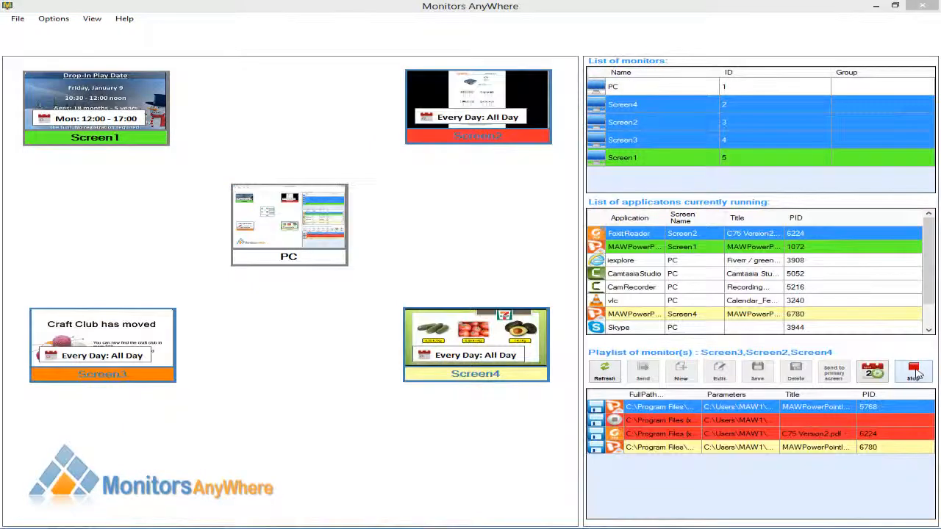